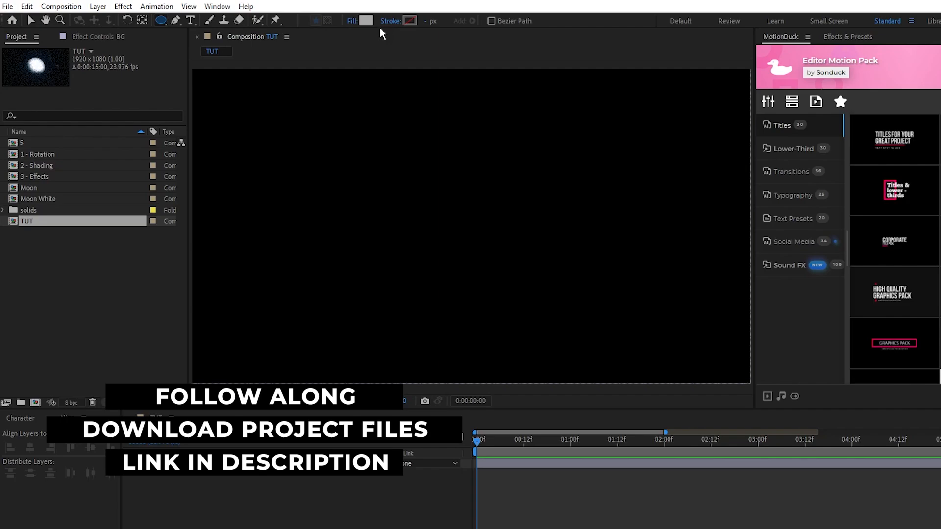
# Step: Draw a large white circle with no stroke, then a smaller grey copy positioned at 1580,540
pyautogui.click(394, 21)
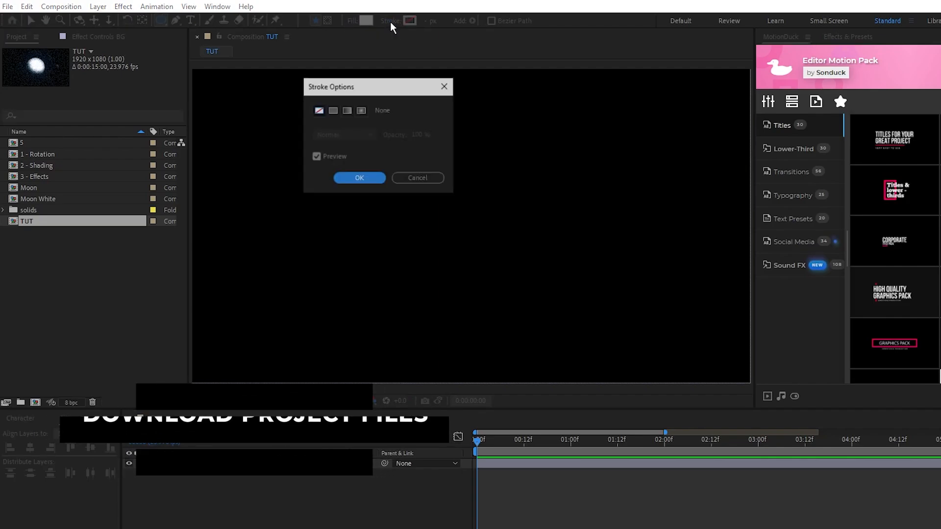
pyautogui.click(358, 177)
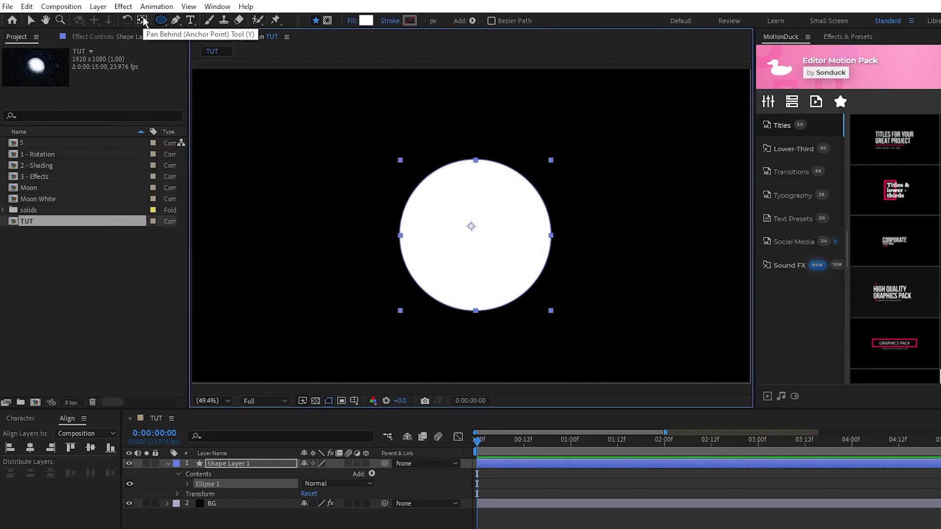
pyautogui.click(142, 20)
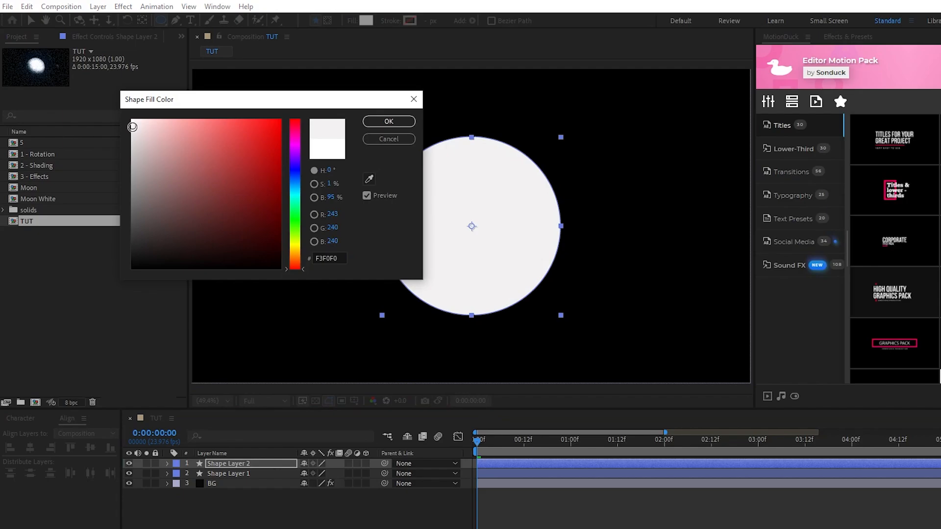
pyautogui.click(388, 121)
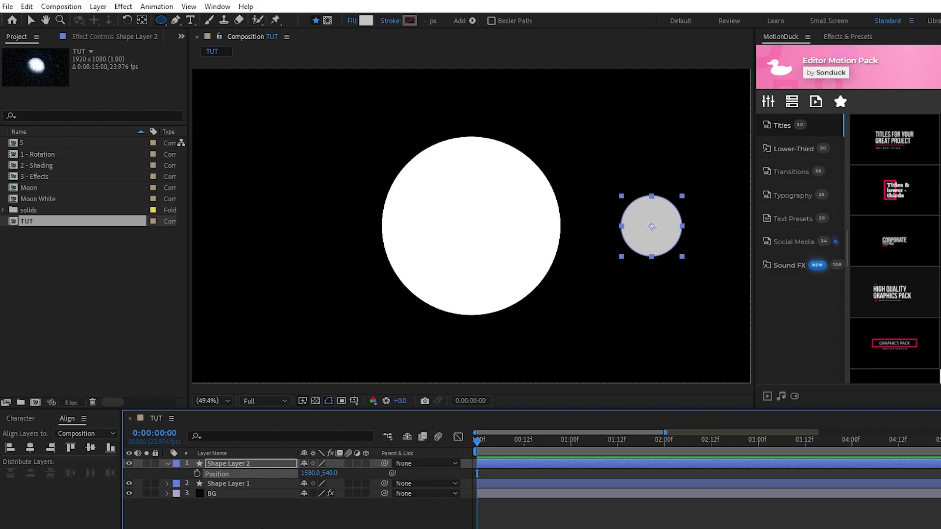
# Step: Create a 3D null parenting the grey circle and keyframe its Y Rotation with a loopOut expression
pyautogui.click(97, 6)
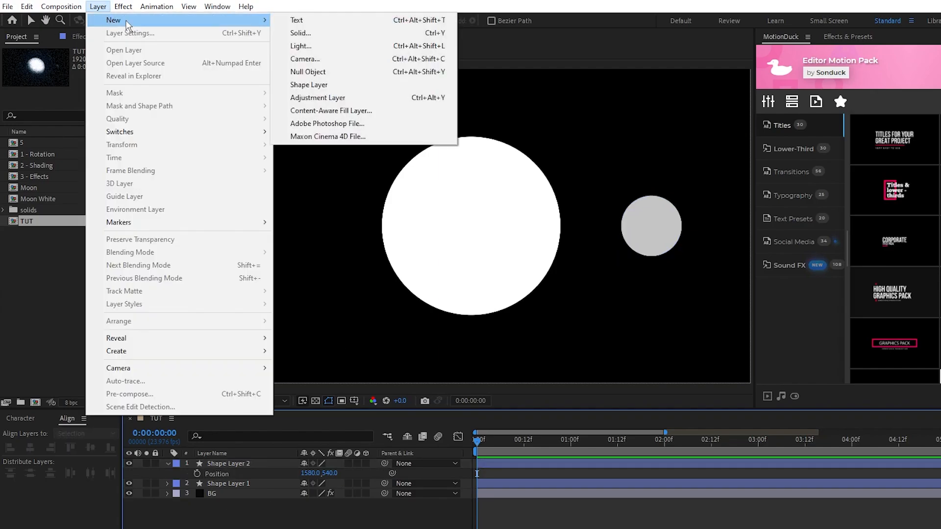
pyautogui.click(308, 72)
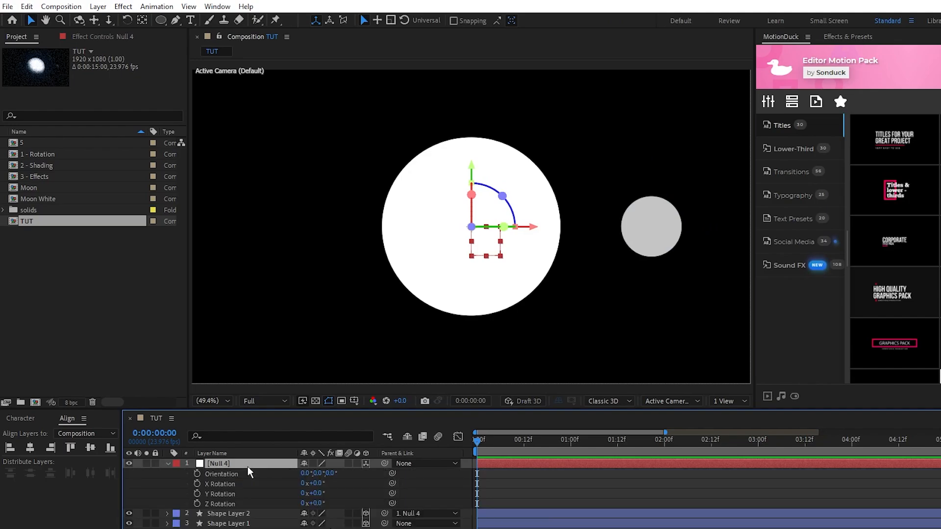
pyautogui.click(194, 494)
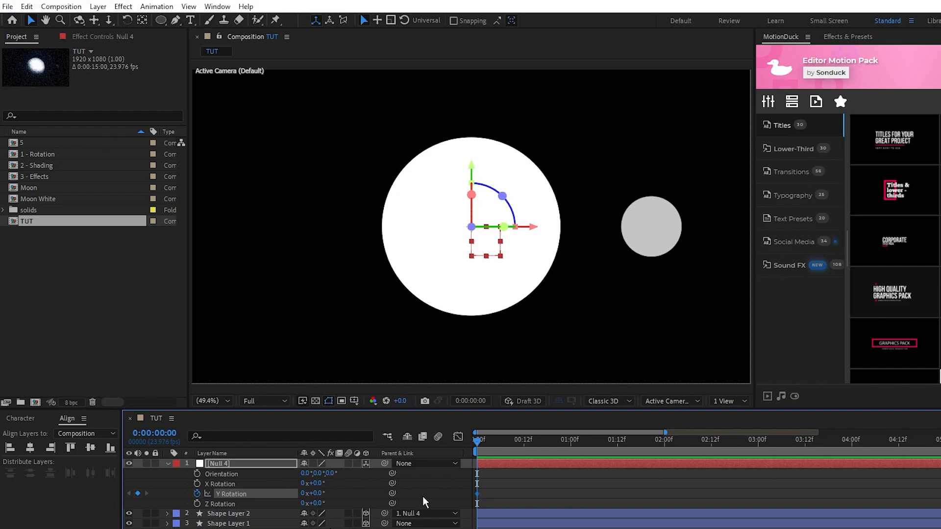
pyautogui.click(634, 441)
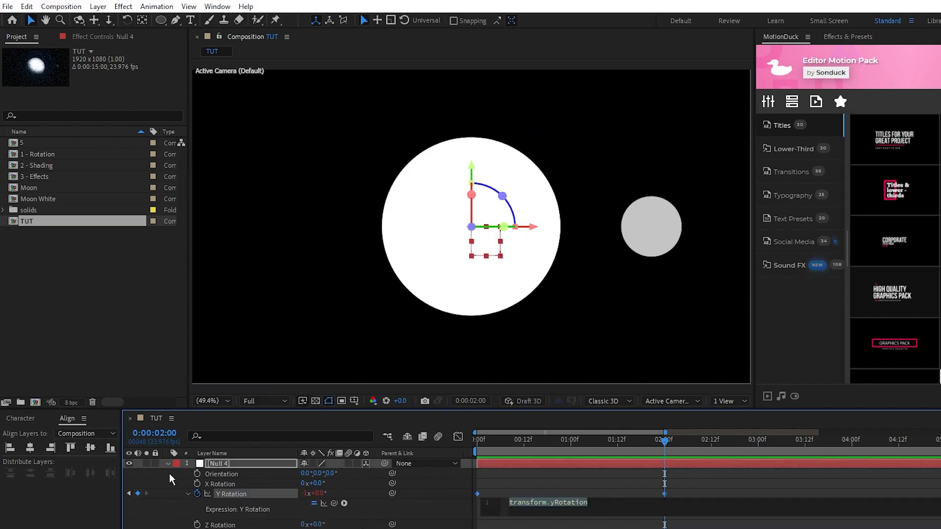
pyautogui.write('loop')
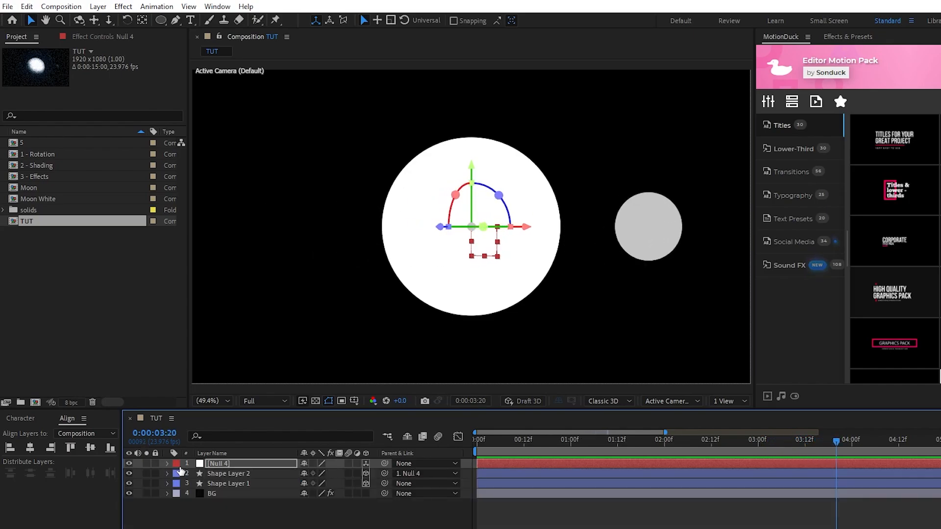
# Step: Auto-orient the small circle towards the camera so it always faces the viewer
pyautogui.click(228, 474)
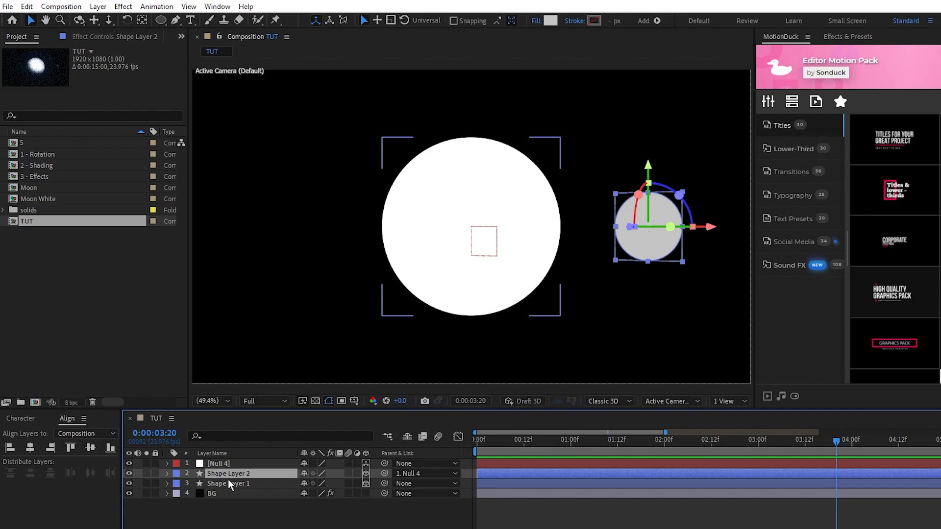
pyautogui.click(96, 6)
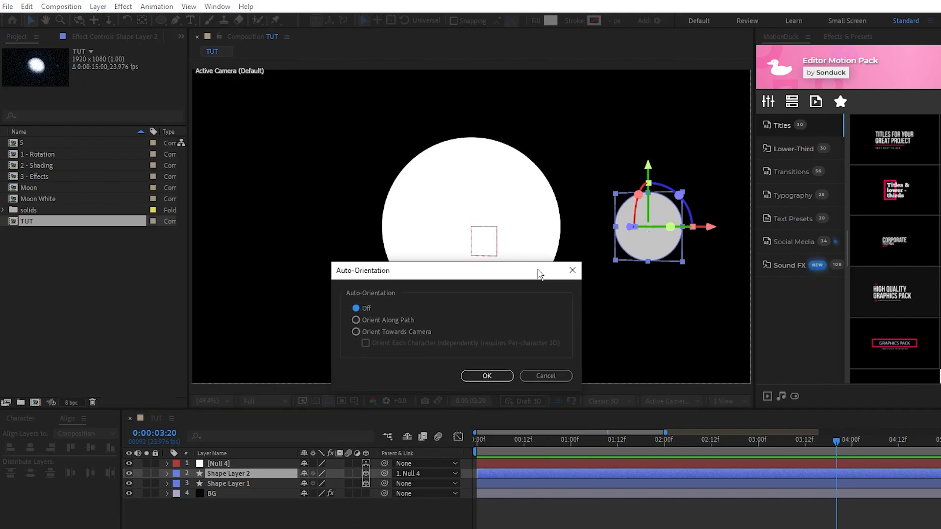
pyautogui.click(355, 299)
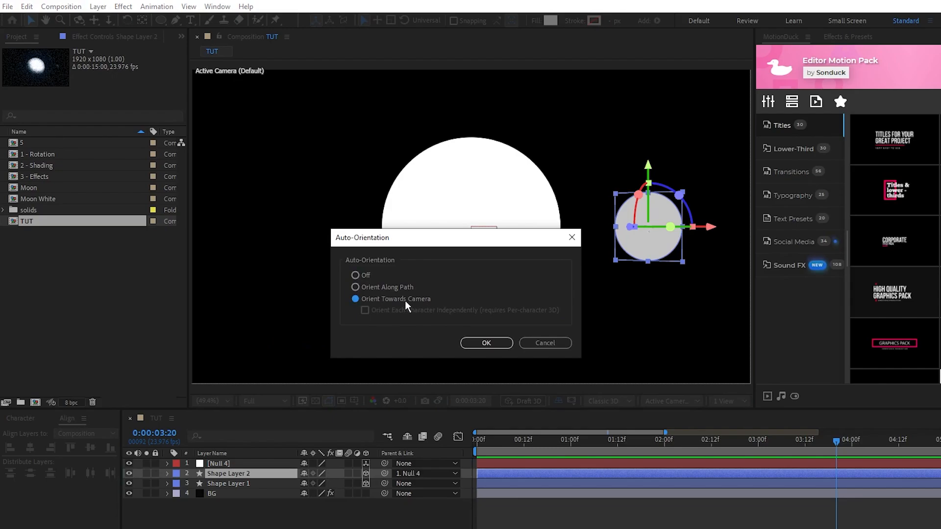
pyautogui.click(486, 343)
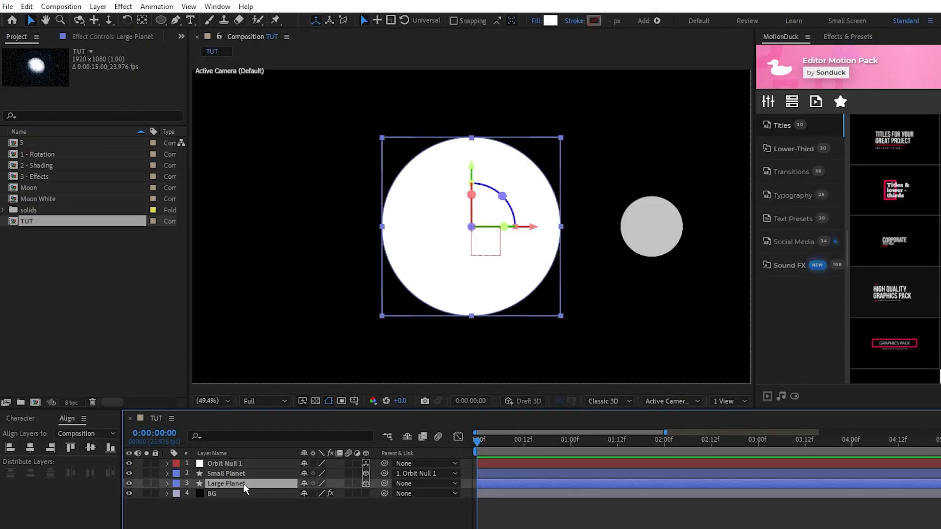
# Step: Duplicate Large Planet, offset Large Planet 2 up-right and apply a Set Matte effect
pyautogui.press('ctrl+d')
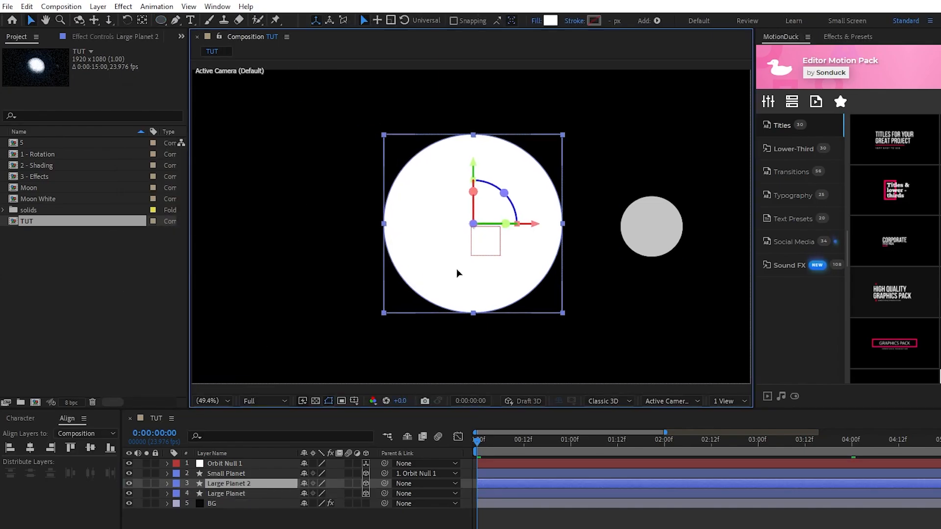
pyautogui.click(225, 493)
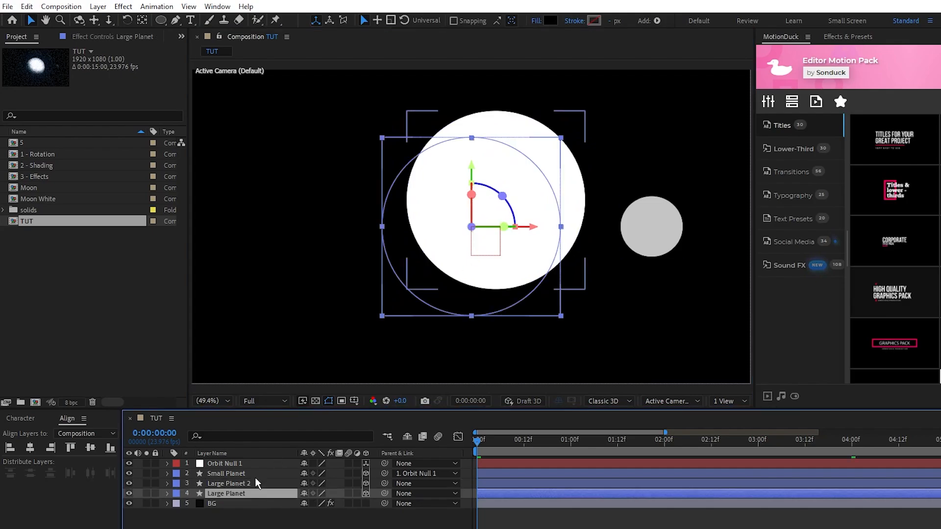
pyautogui.click(233, 483)
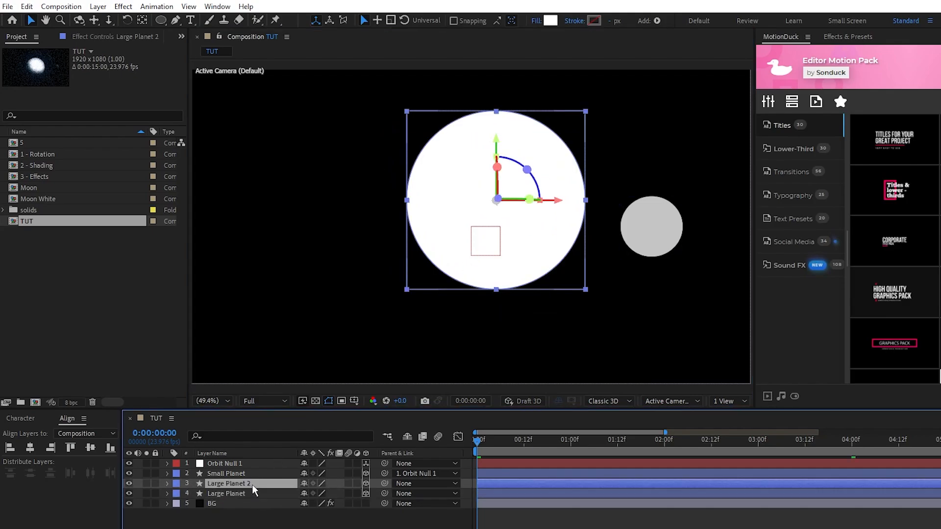
pyautogui.click(122, 6)
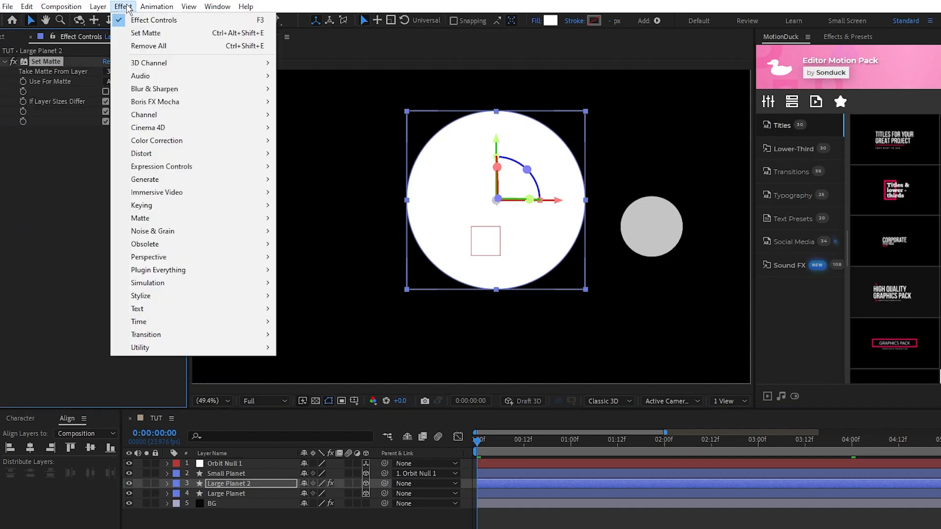
pyautogui.moveTo(154, 88)
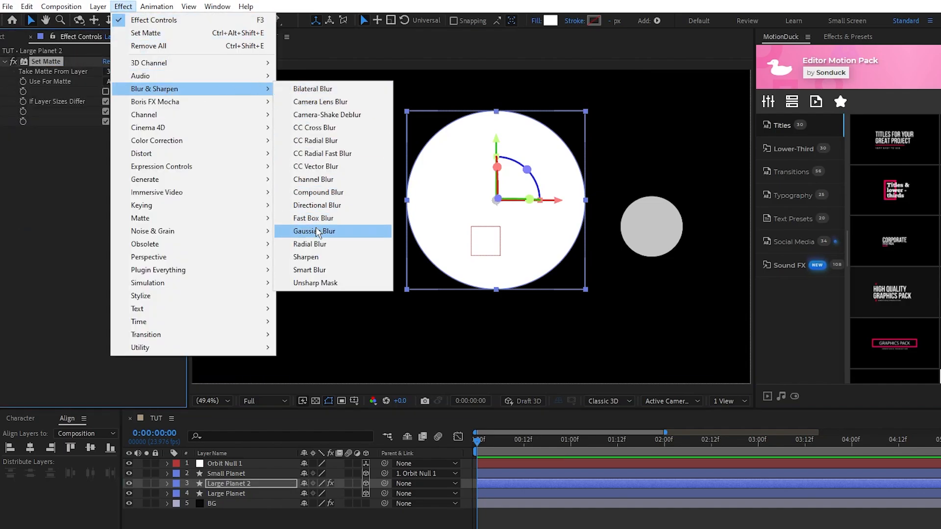
# Step: Add a 180 Gaussian Blur to Large Planet 2 and matte it to Large Planet for eclipse shading
pyautogui.click(314, 230)
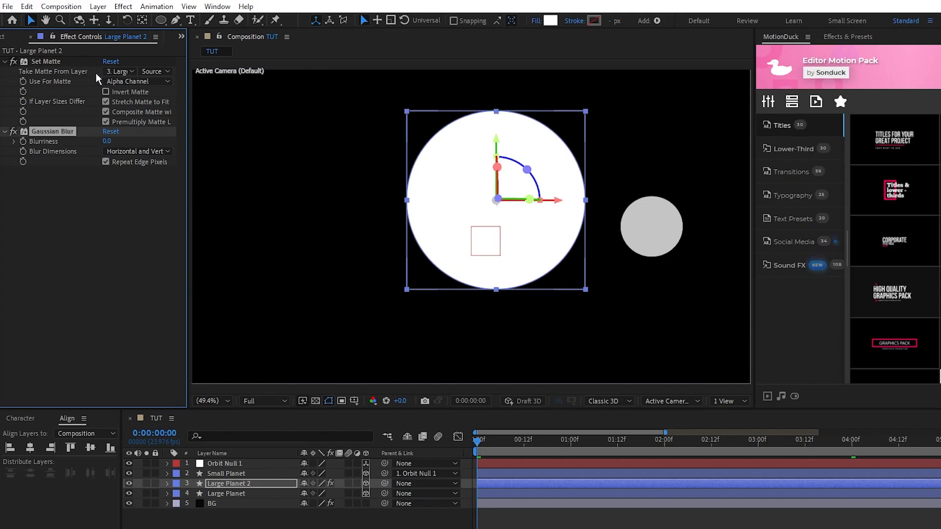
pyautogui.click(120, 71)
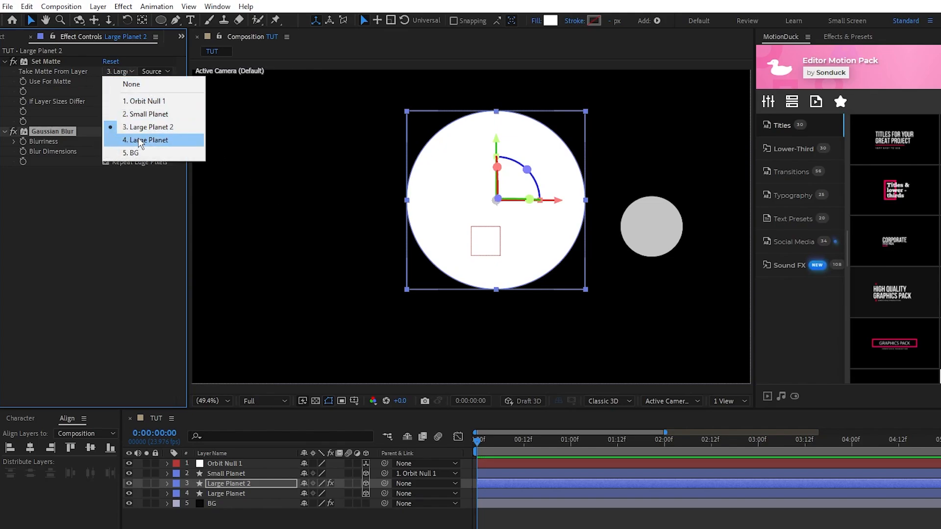
pyautogui.click(145, 140)
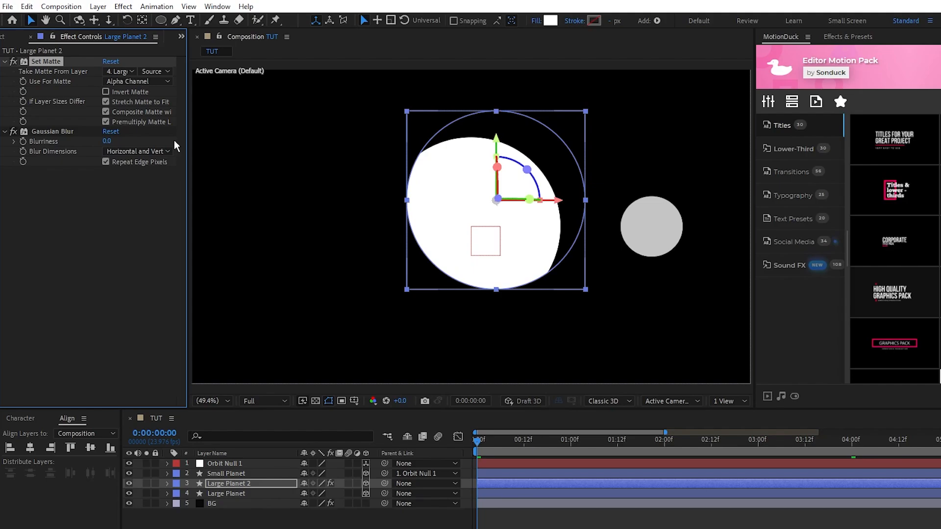
pyautogui.click(107, 141)
pyautogui.write('180')
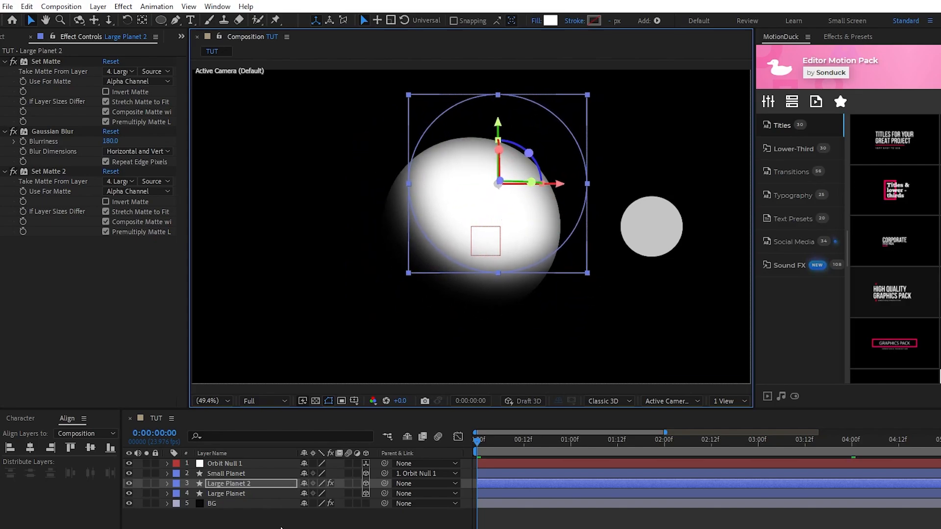
pyautogui.click(226, 473)
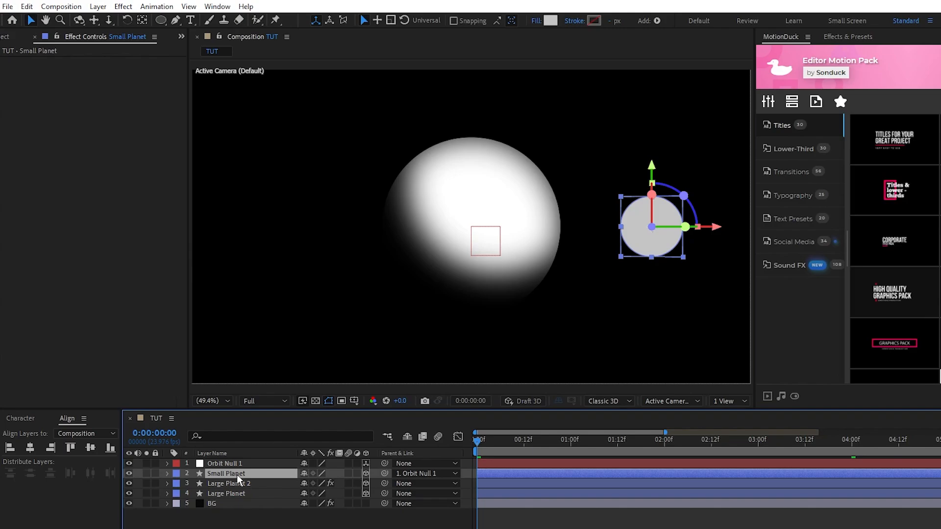
# Step: Set Small Planet 2's Gaussian Blur to 50 and take its Set Matte from Small Planet
pyautogui.click(229, 483)
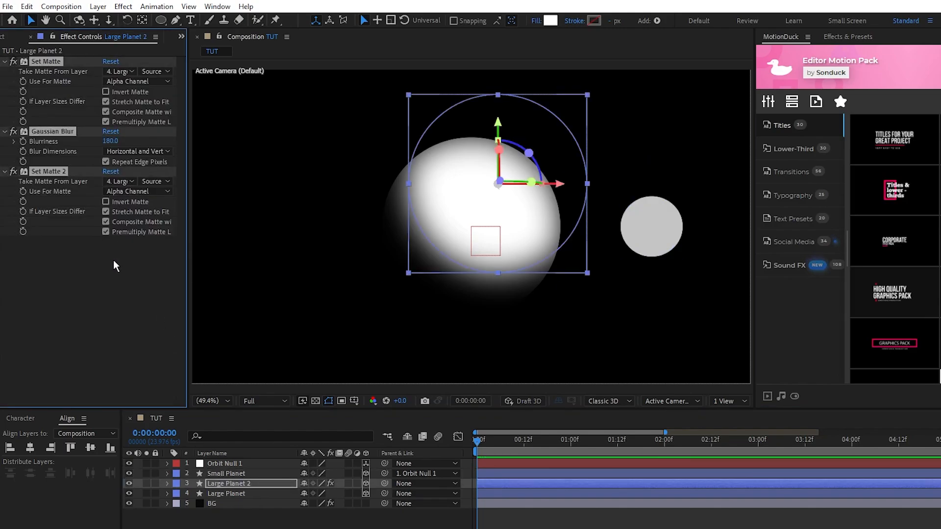
pyautogui.click(225, 474)
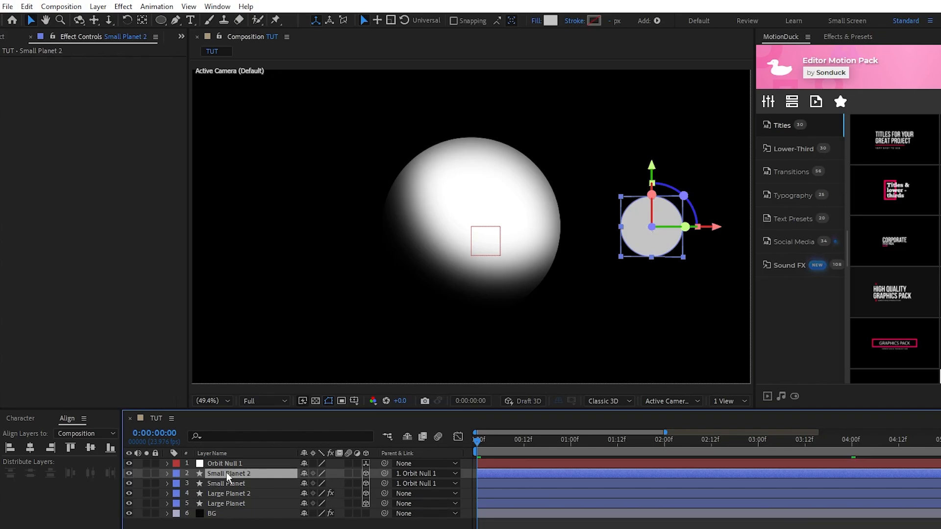
pyautogui.click(227, 474)
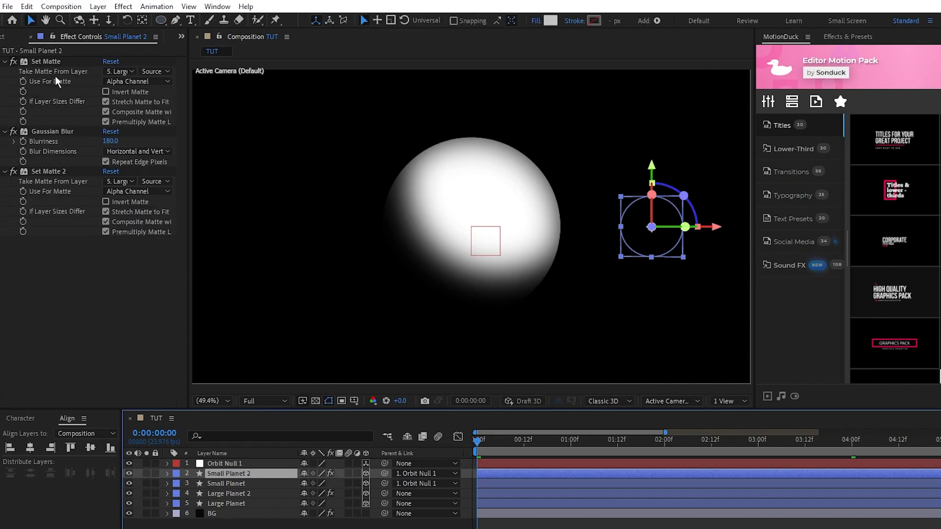
pyautogui.doubleClick(110, 141)
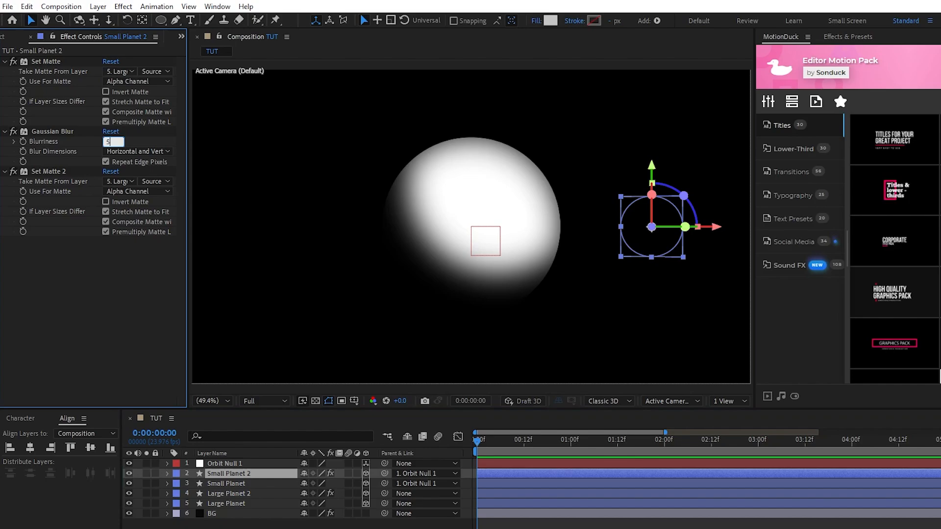
pyautogui.write('50.0')
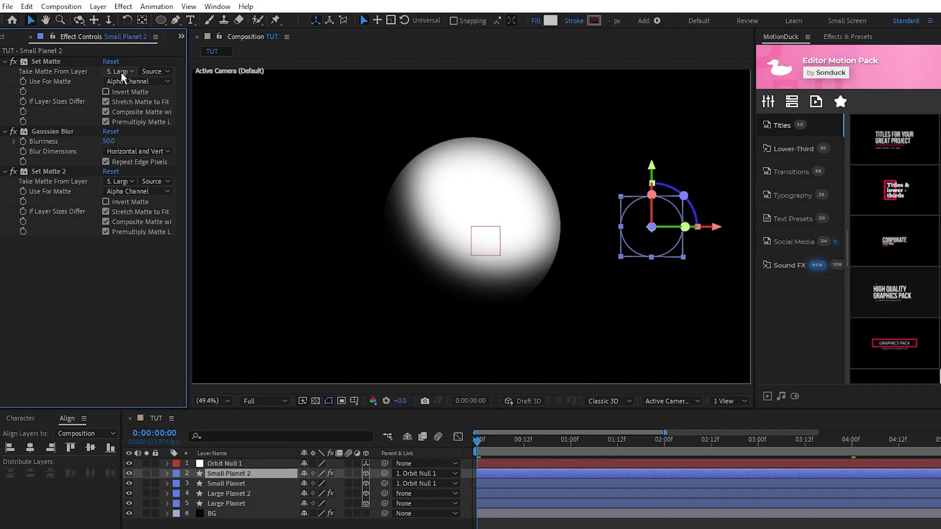
pyautogui.click(120, 71)
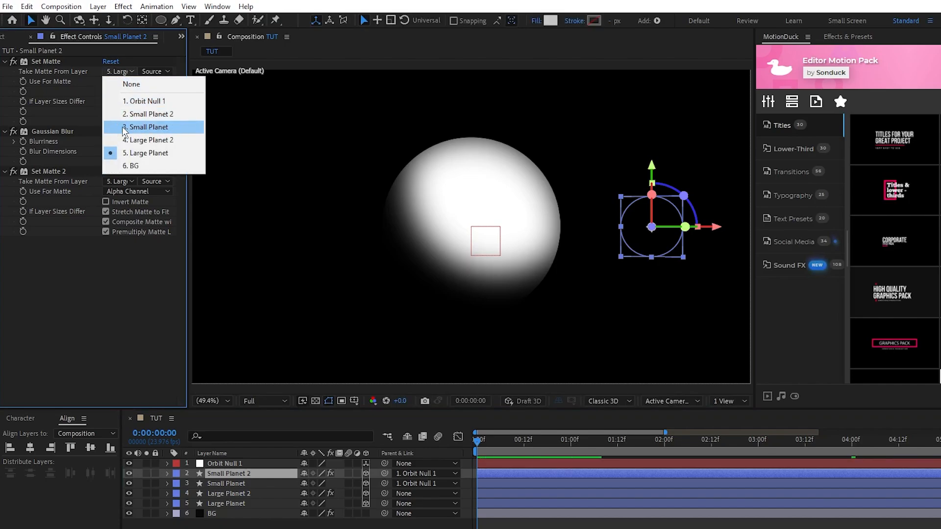
pyautogui.click(145, 126)
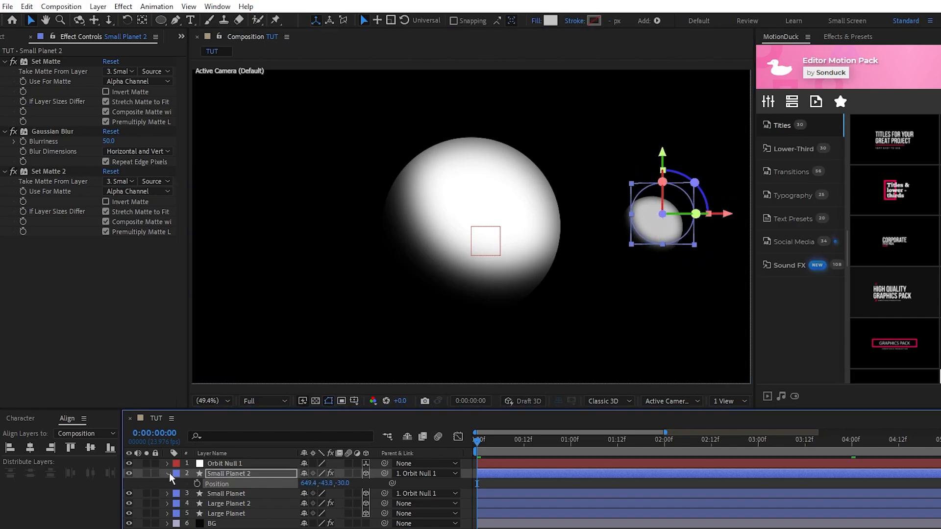
pyautogui.click(100, 6)
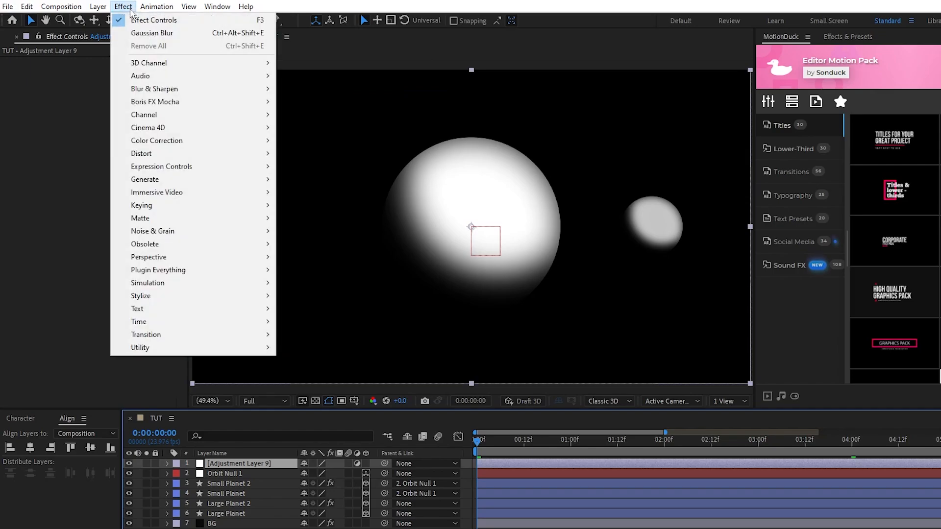
pyautogui.moveTo(152, 230)
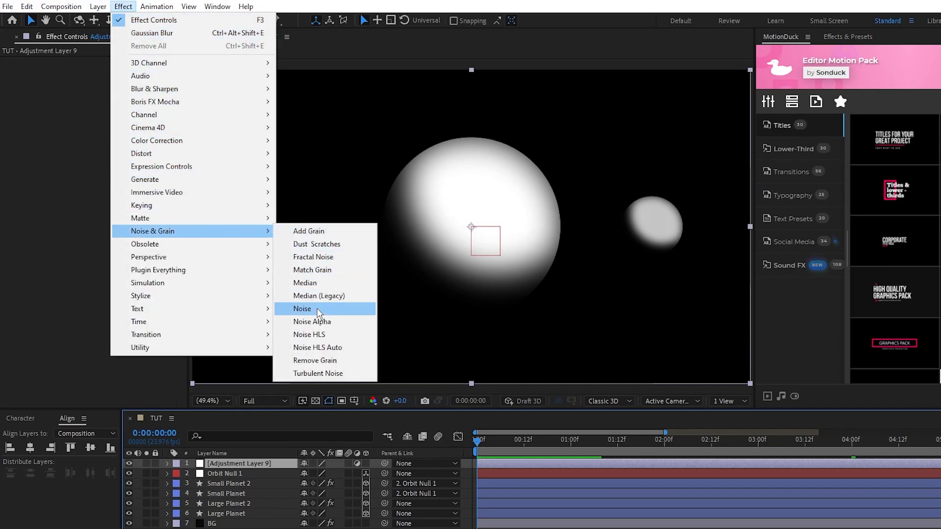
# Step: Apply the Noise effect to the adjustment layer to give the planets grain
pyautogui.click(302, 309)
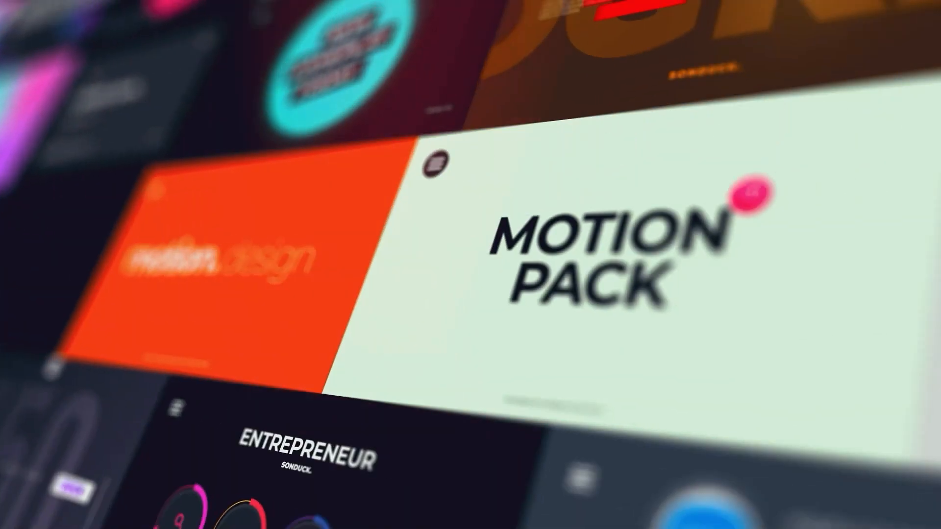
# Step: Scroll the MotionDuck page down to the Personal, Business and Team pricing plans
pyautogui.scroll(-3)
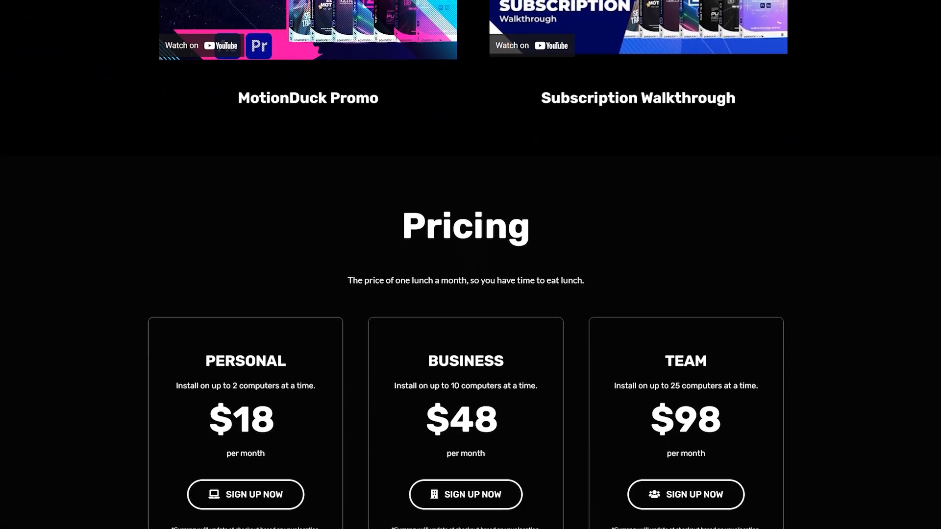
pyautogui.scroll(-3)
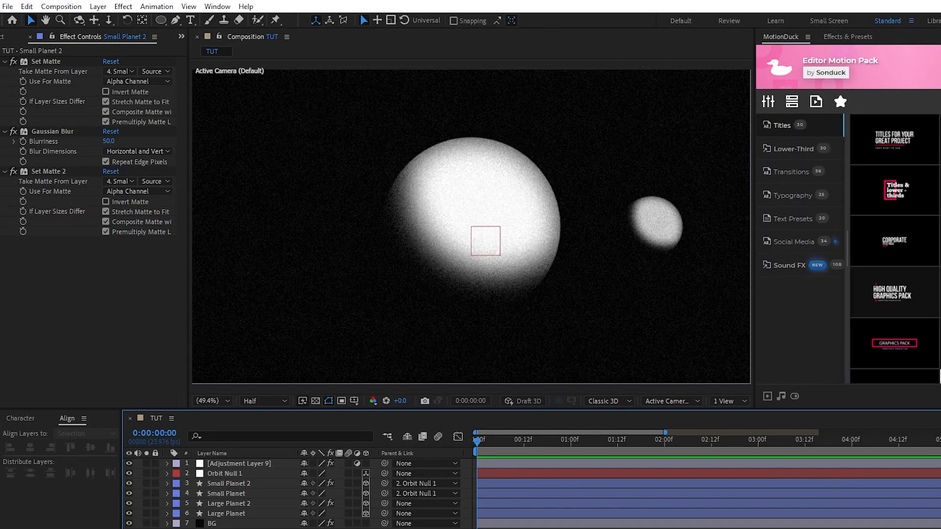
# Step: Create a new 1920x1080 white solid layer via Solid Settings
pyautogui.click(98, 6)
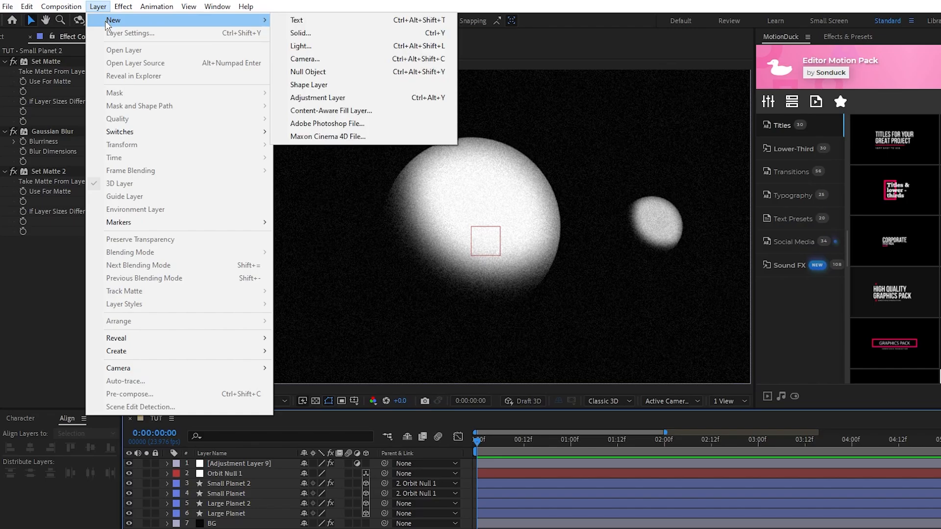
pyautogui.click(301, 33)
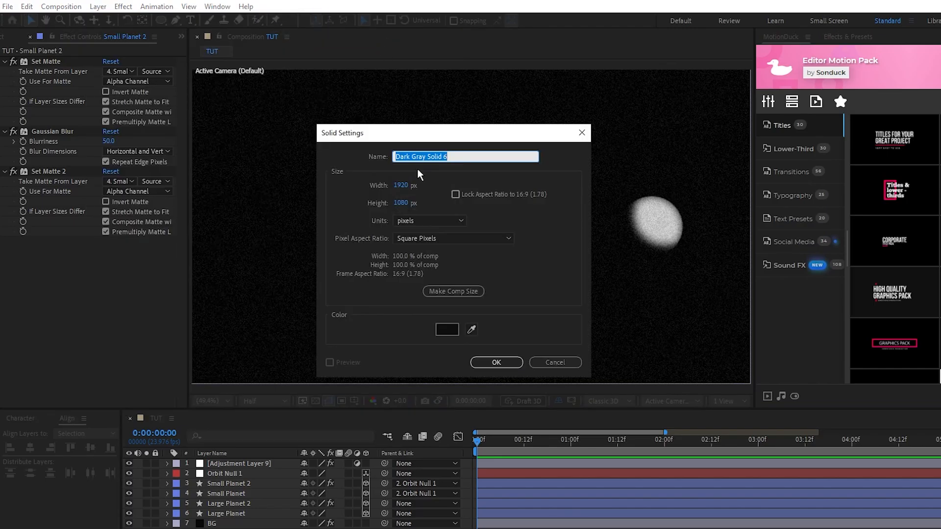
pyautogui.click(447, 329)
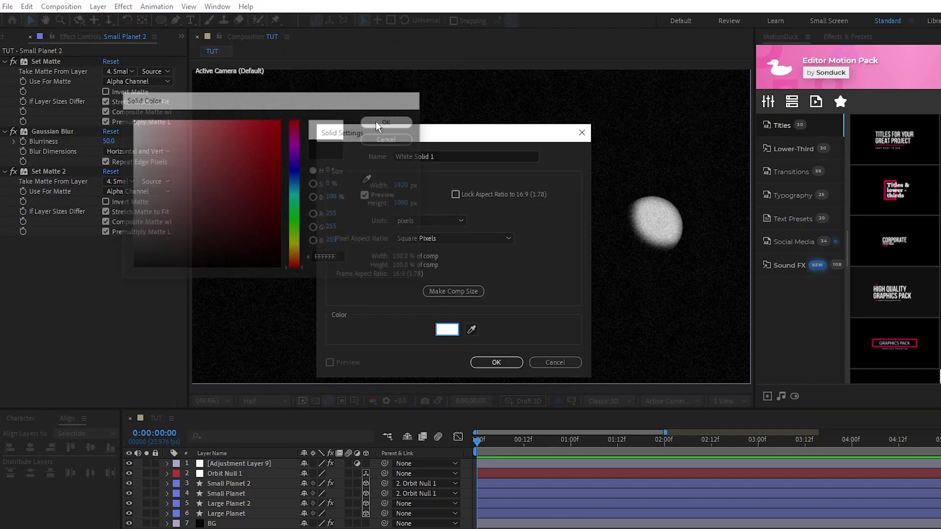
pyautogui.click(496, 363)
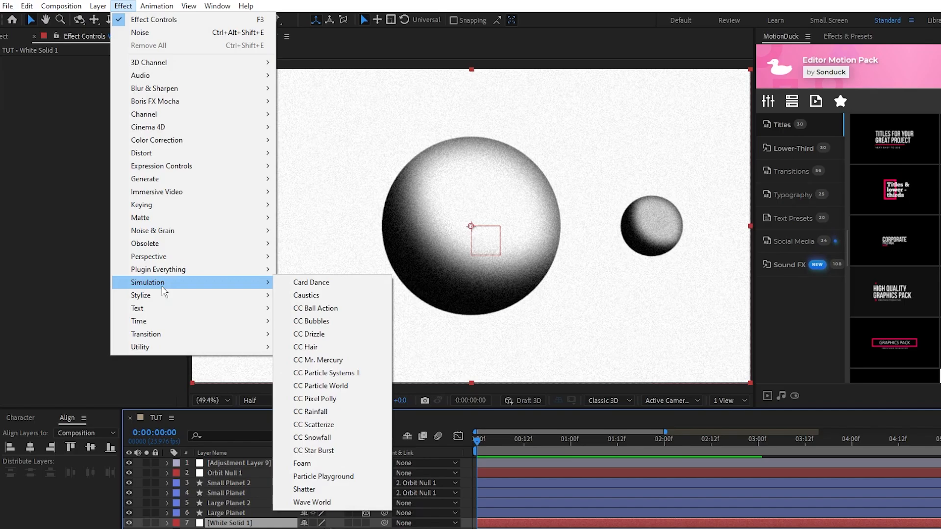
# Step: Apply CC Star Burst to the white solid with Scatter 225 to form a starfield
pyautogui.click(314, 450)
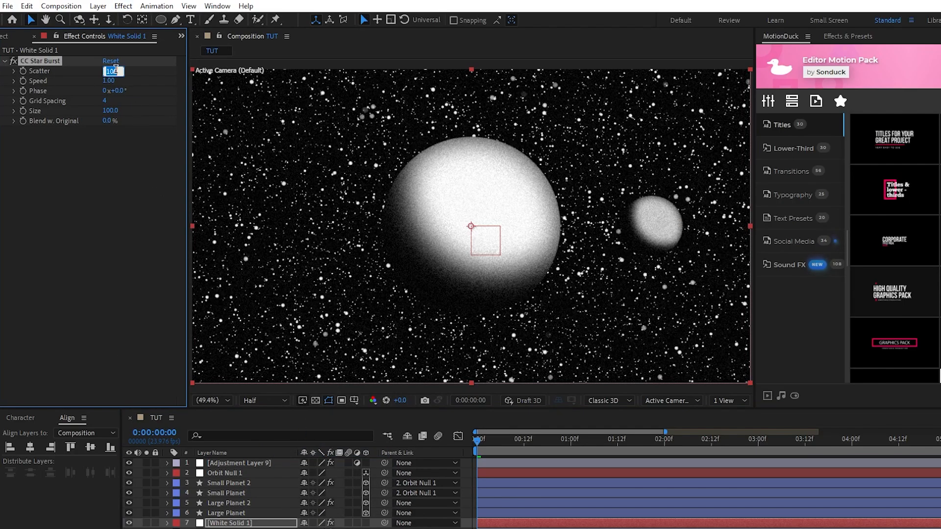
pyautogui.write('225.0')
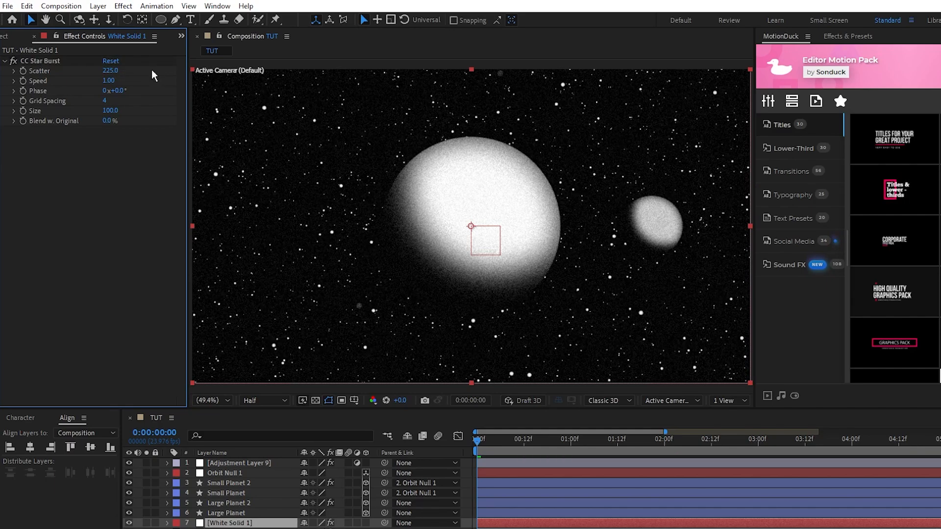
pyautogui.click(109, 81)
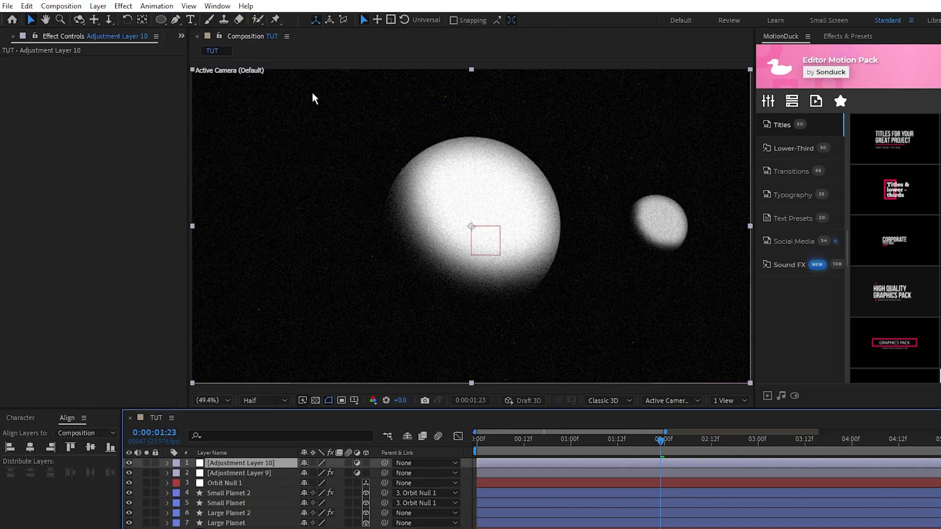
# Step: Apply Curves and Posterize Time from the Effect menu onto the new top adjustment layer
pyautogui.click(123, 6)
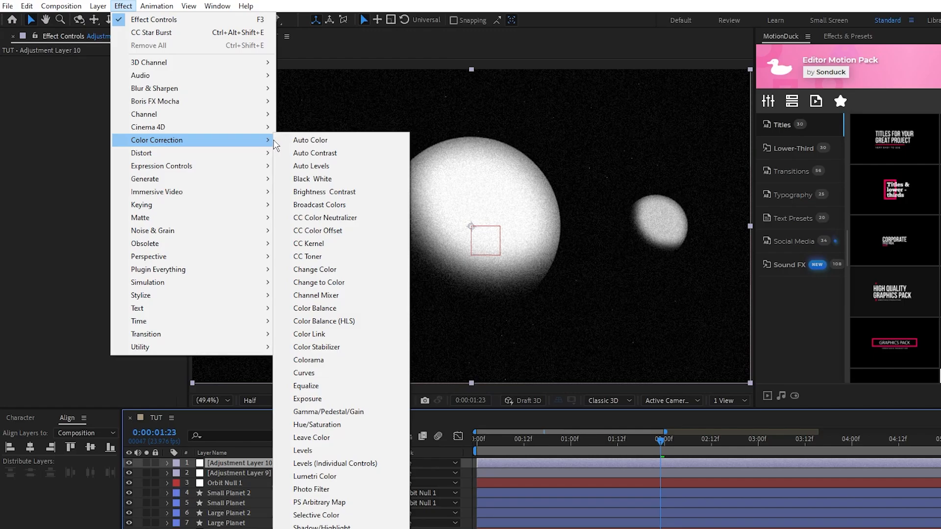
pyautogui.click(304, 372)
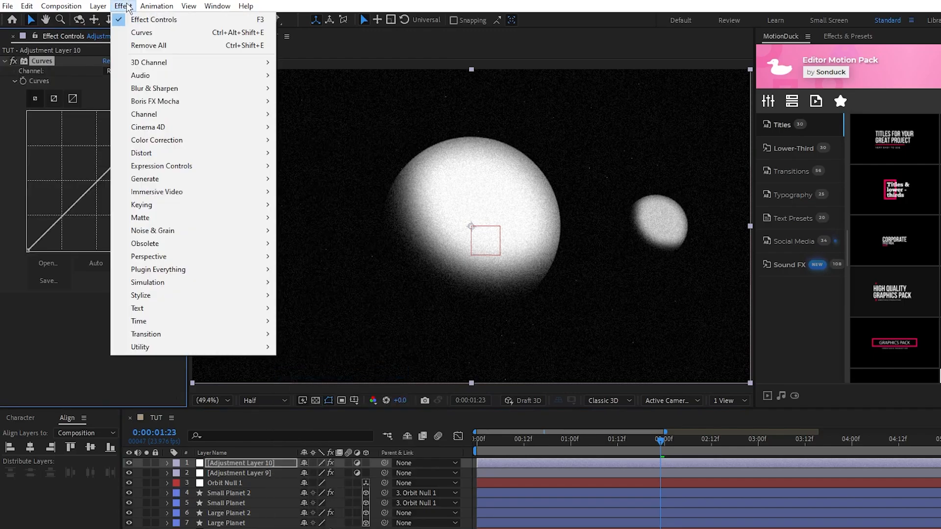
pyautogui.moveTo(140, 320)
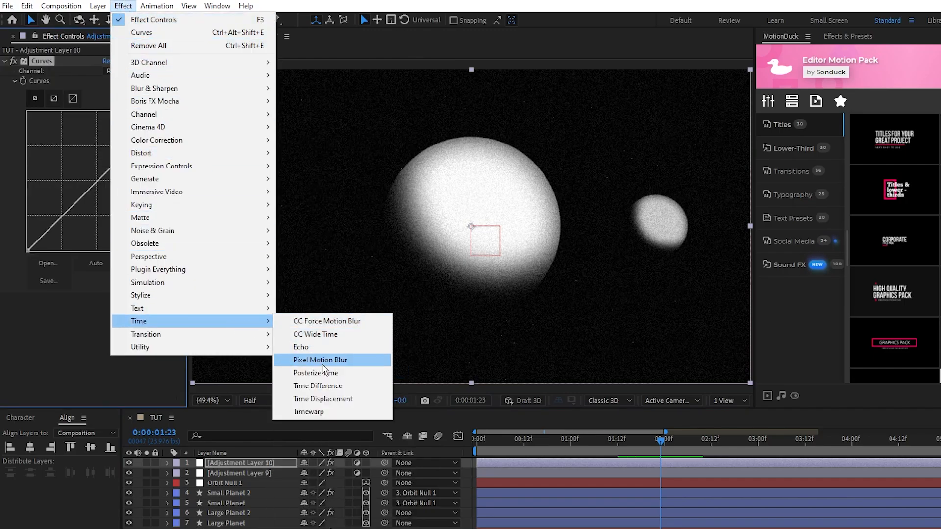
pyautogui.click(316, 372)
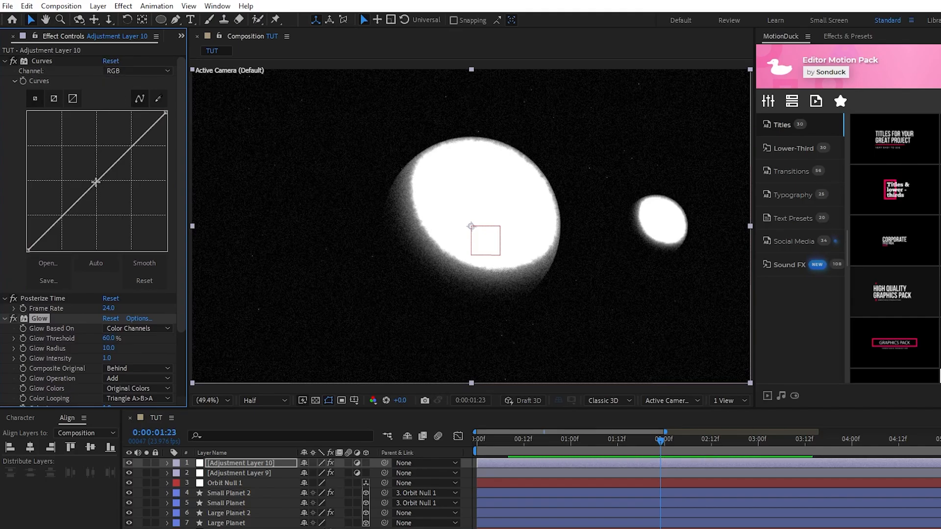
# Step: Bend the red channel curve into an S shape to grade the planets' colour
pyautogui.moveTo(95, 182); pyautogui.dragTo(95, 186)
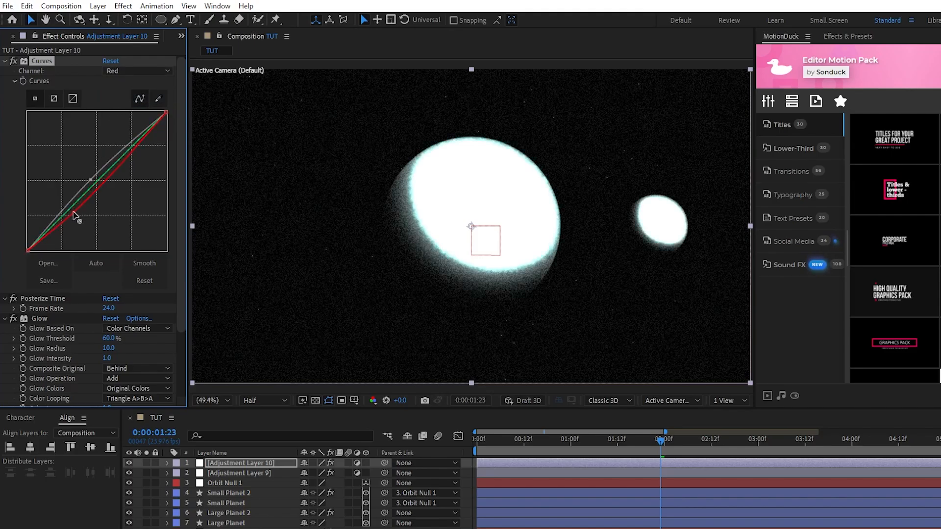
pyautogui.moveTo(78, 216); pyautogui.dragTo(127, 156)
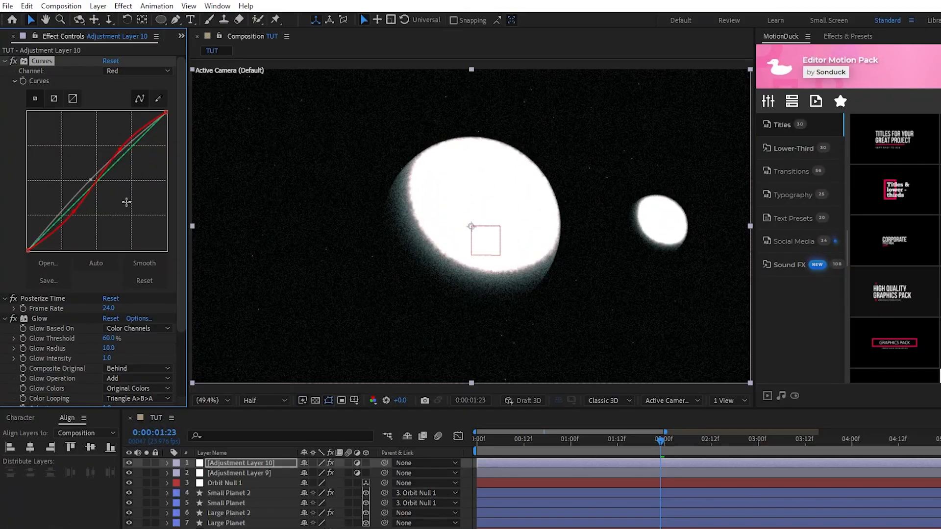
pyautogui.scroll(-3)
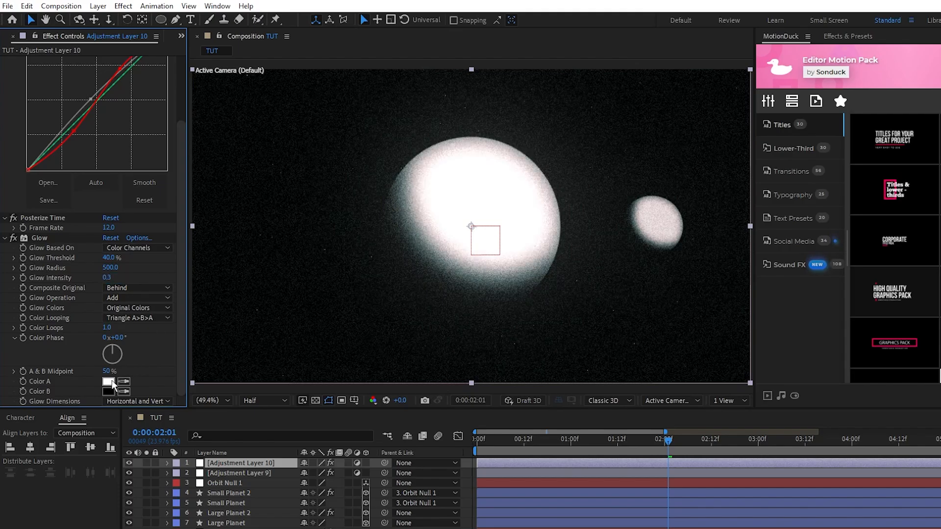
# Step: Set Glow Colors to A & B Colors and choose a blue for Color A
pyautogui.click(137, 308)
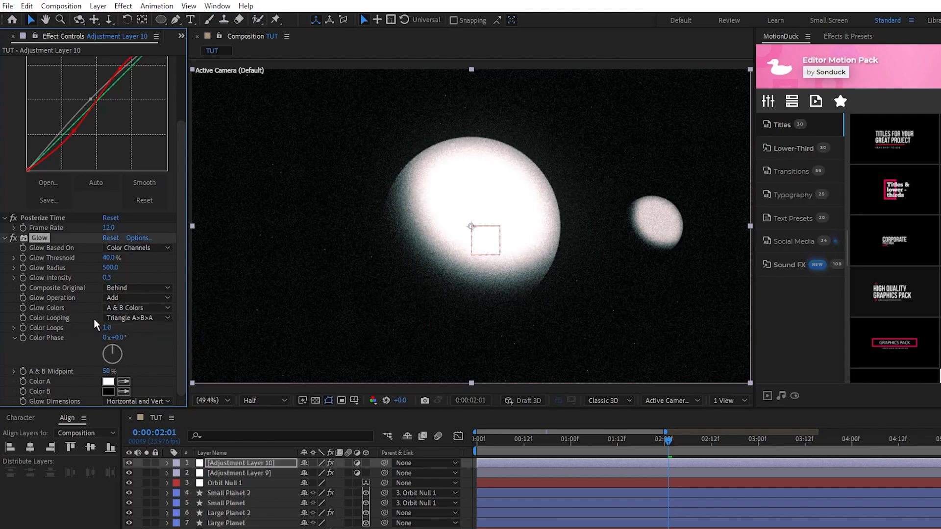
pyautogui.click(137, 318)
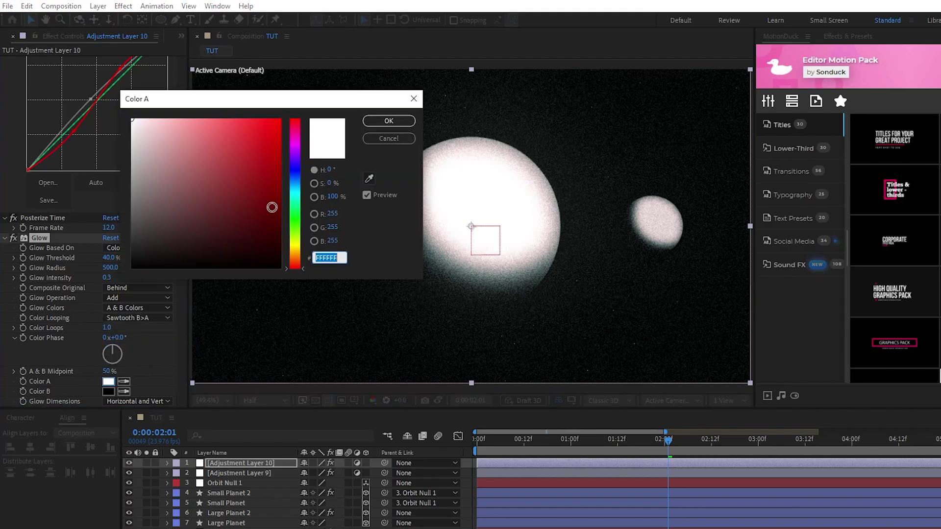
pyautogui.click(388, 122)
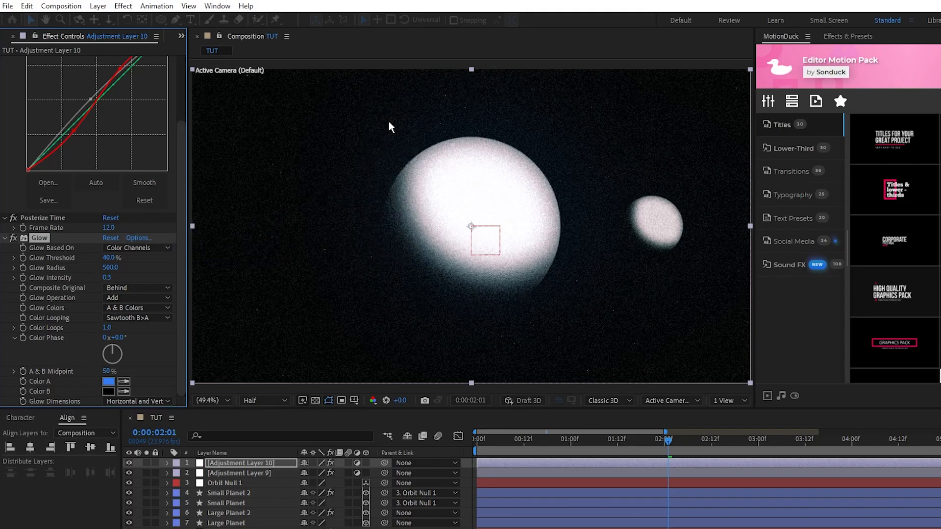